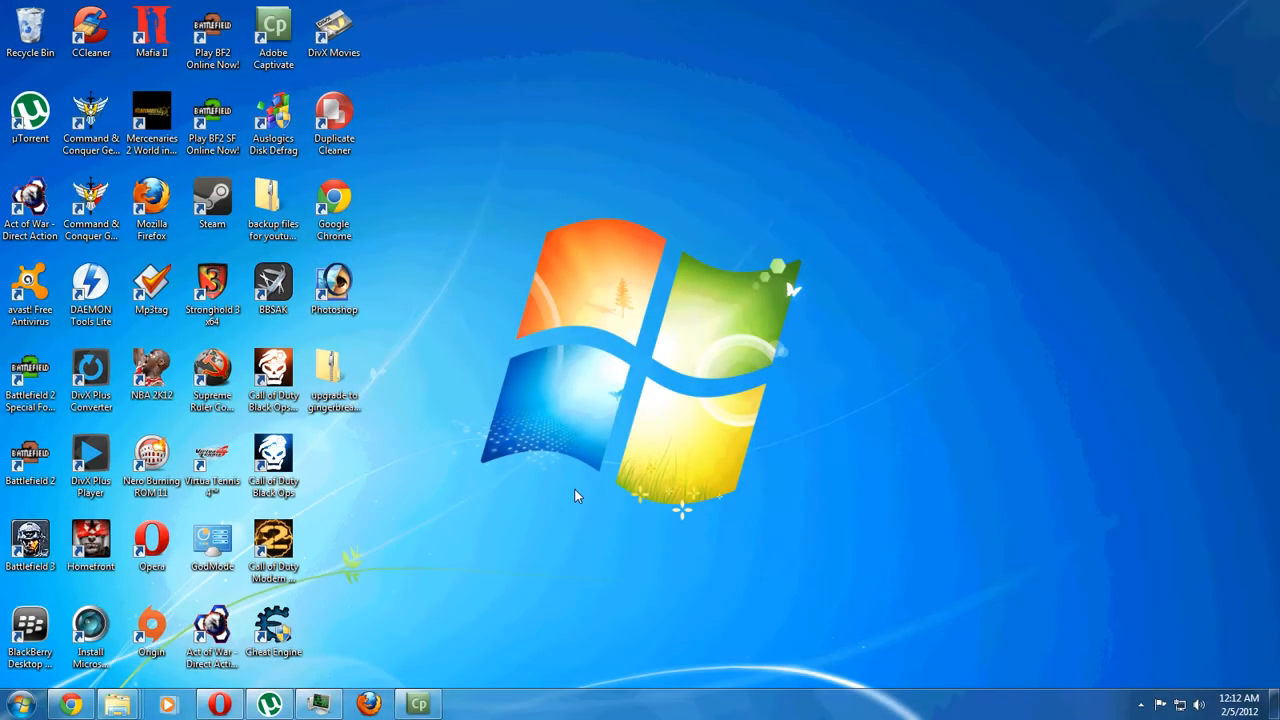
pyautogui.moveTo(562, 494)
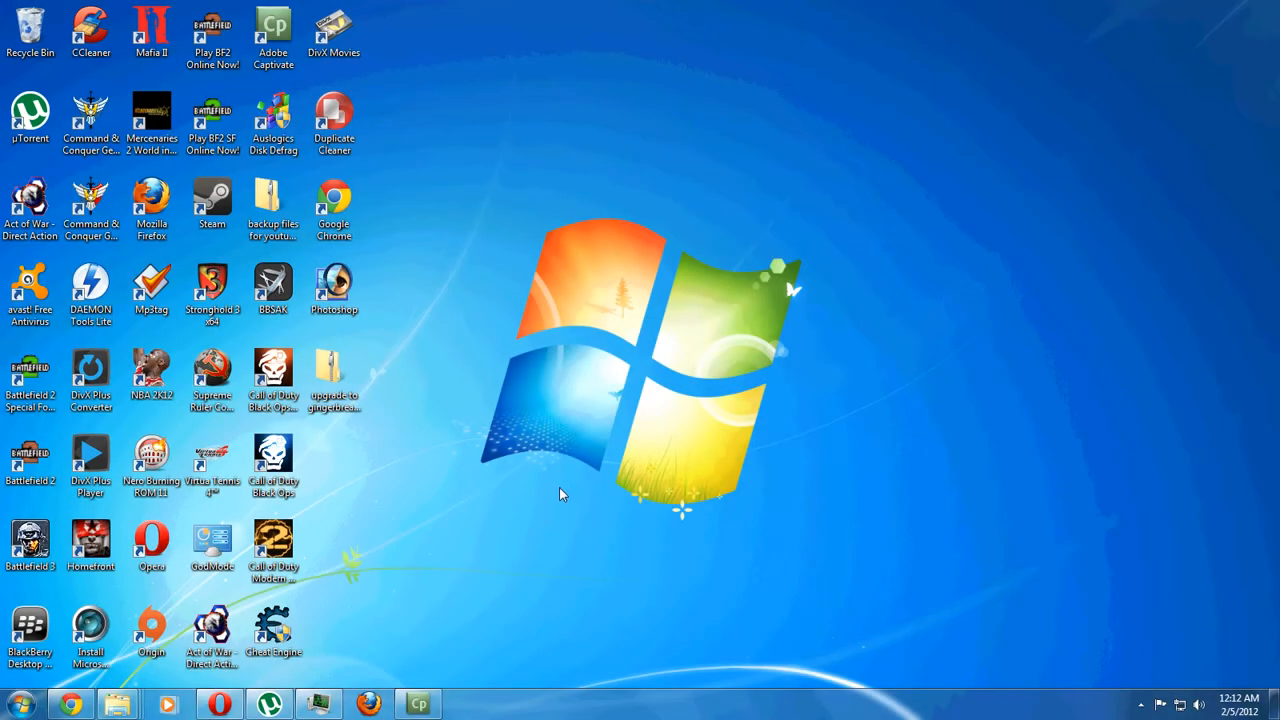
# Search the Start menu for 'reg' to launch Registry Editor
pyautogui.click(16, 703)
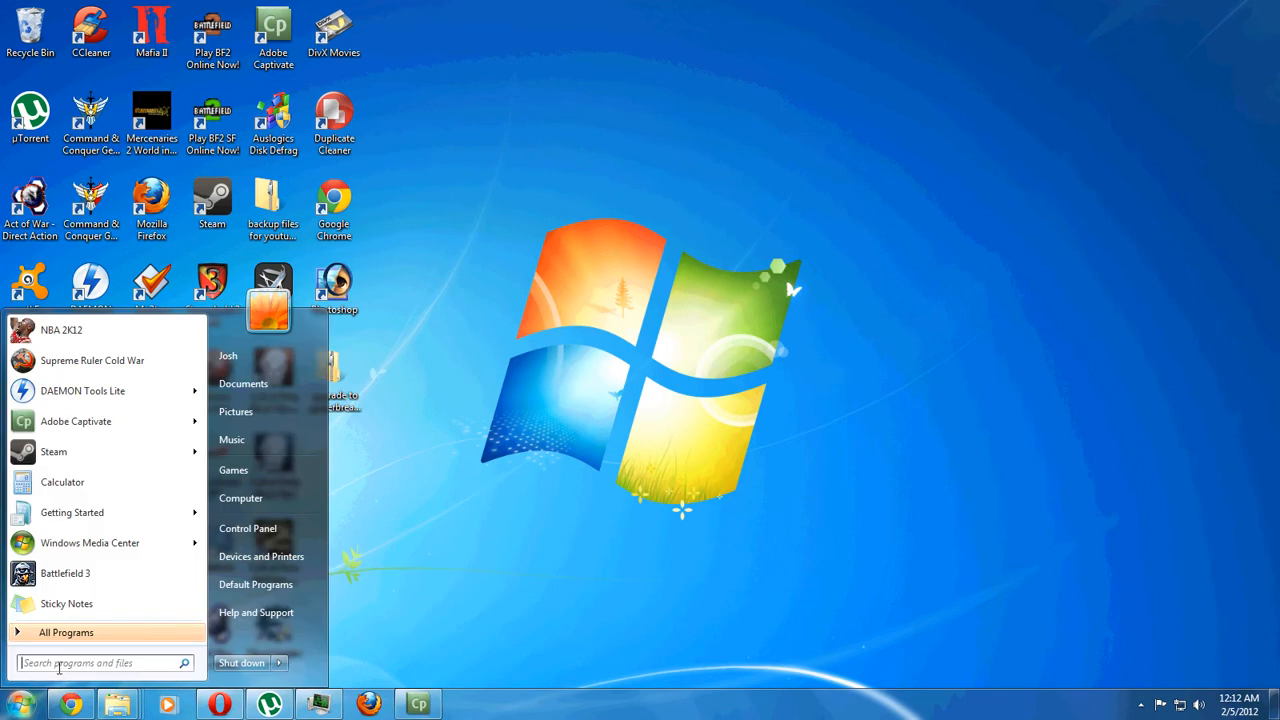
pyautogui.write('reg')
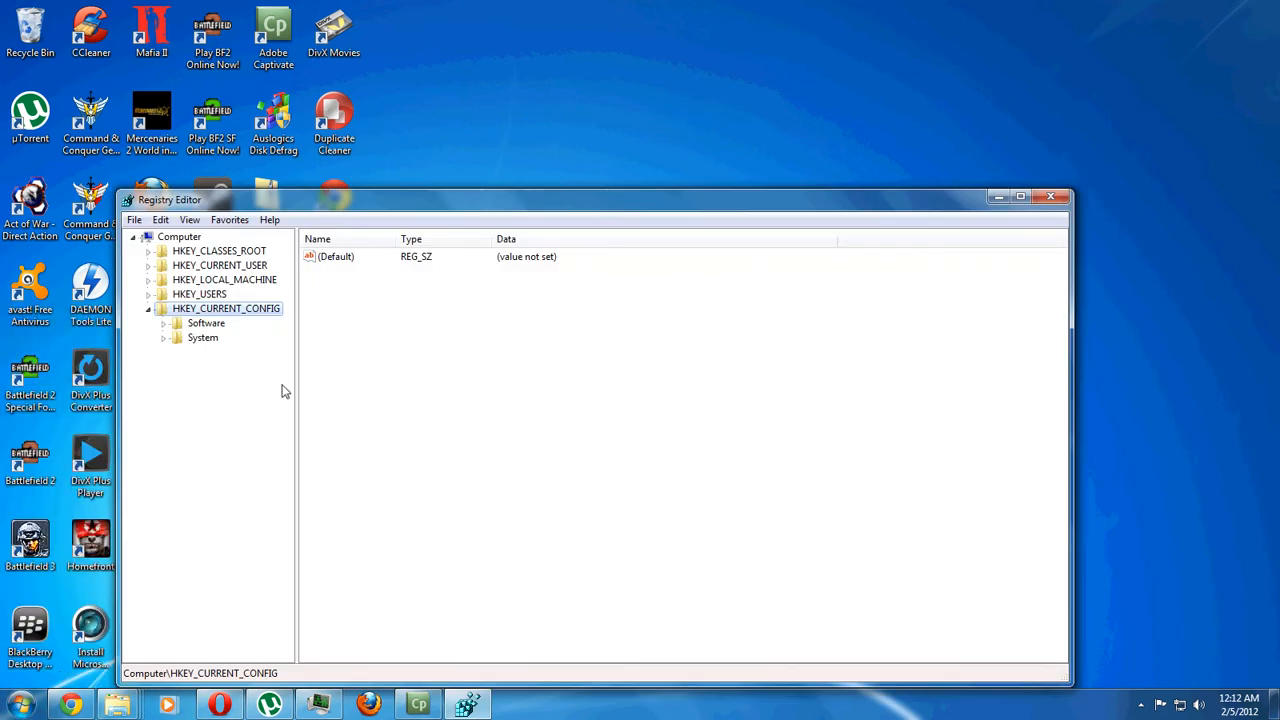
pyautogui.moveTo(205, 245)
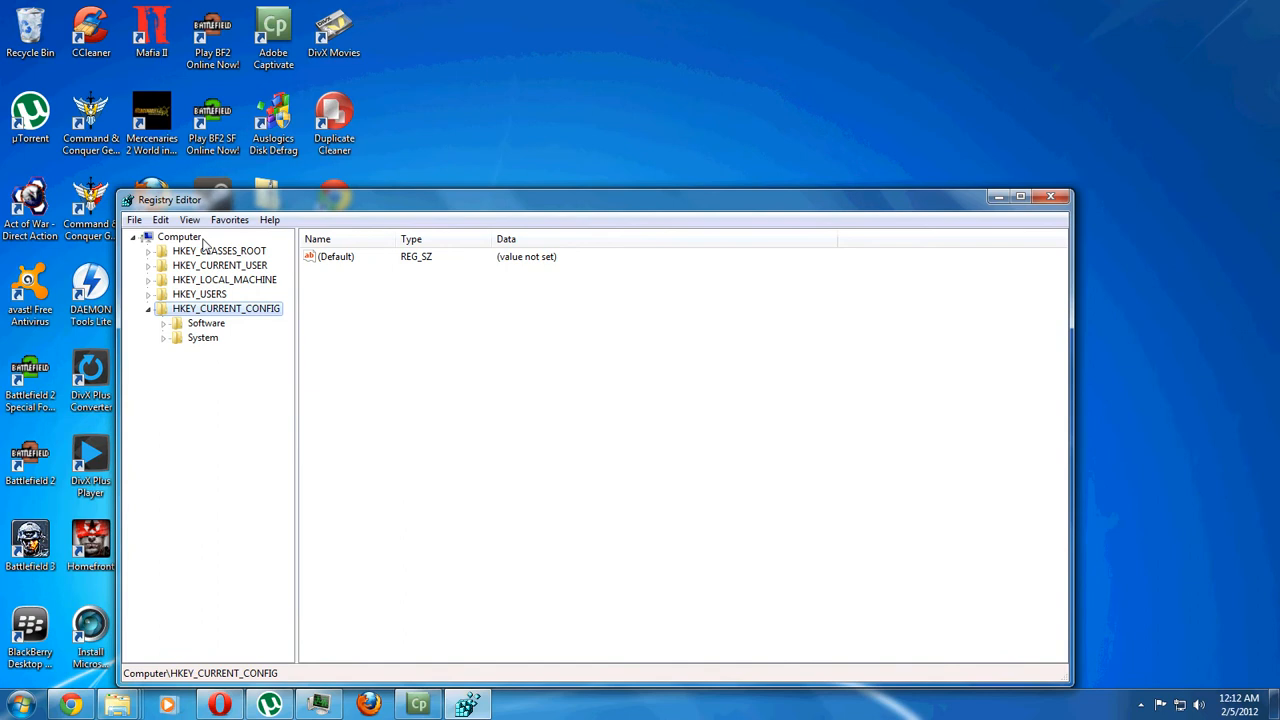
# Select the Computer root and start File > Export for the whole registry
pyautogui.click(180, 237)
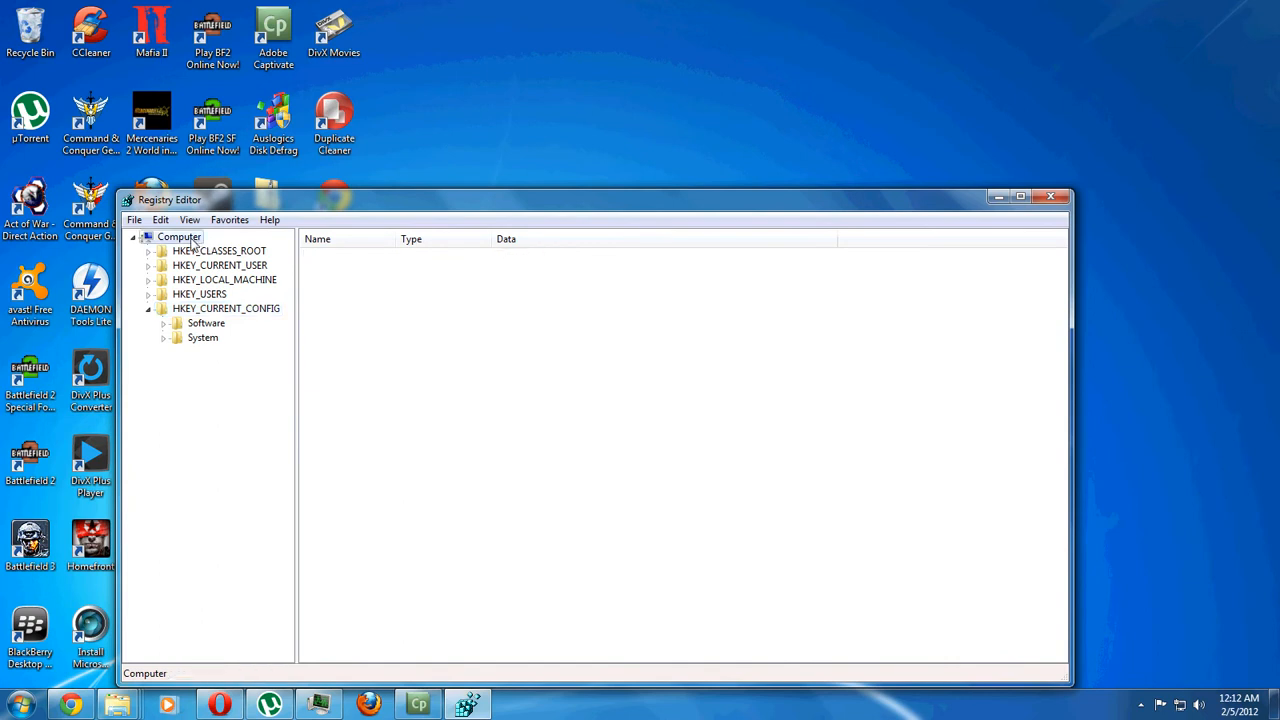
pyautogui.click(134, 219)
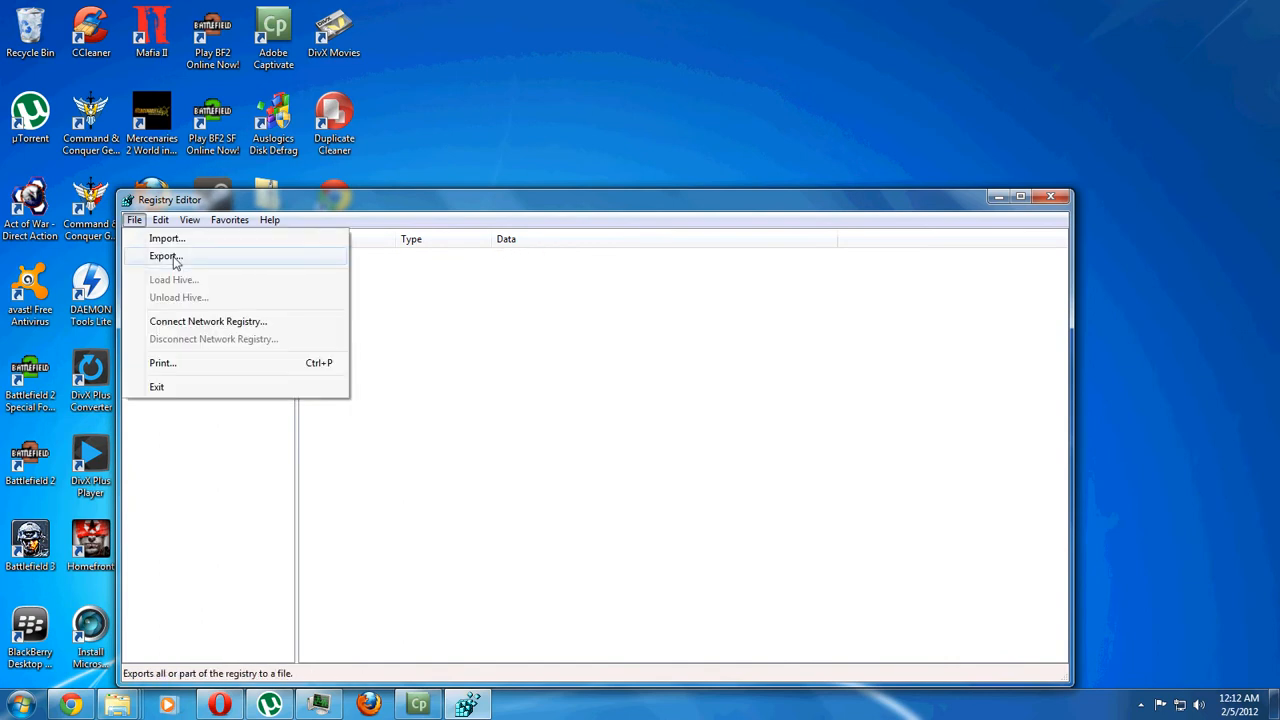
pyautogui.click(164, 256)
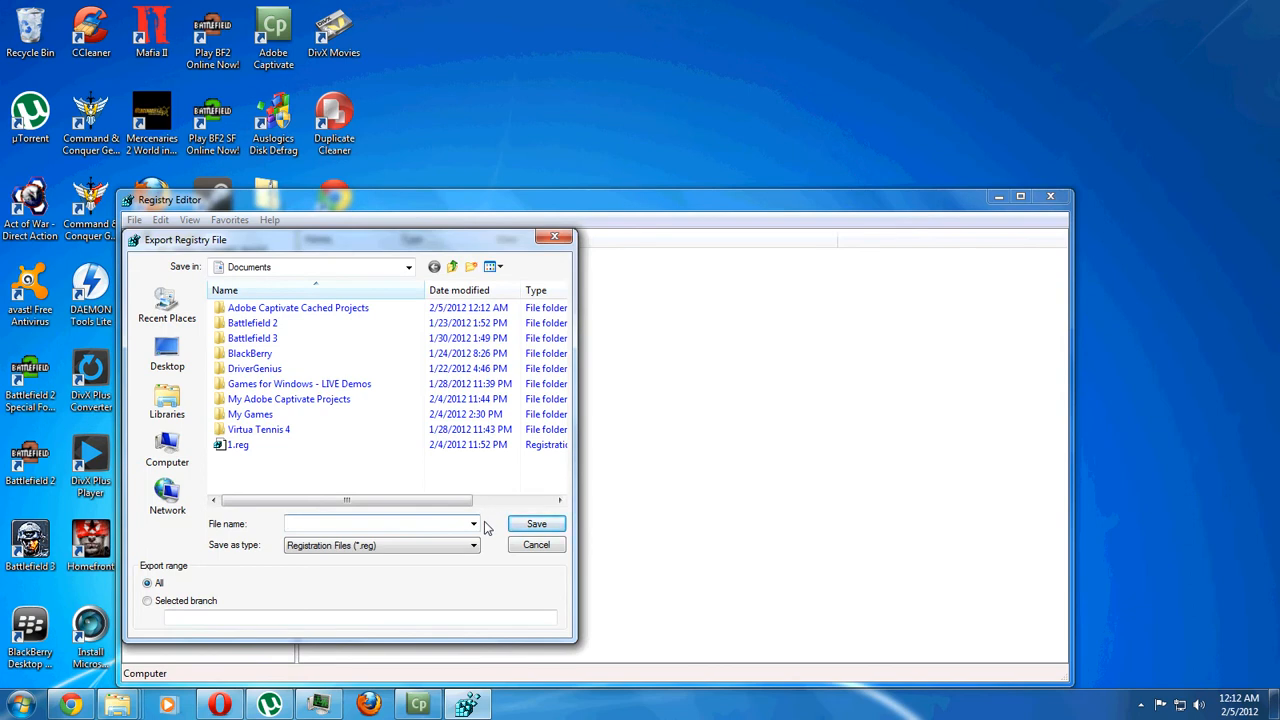
# Name the full registry backup file and save it with Export range All
pyautogui.click(536, 544)
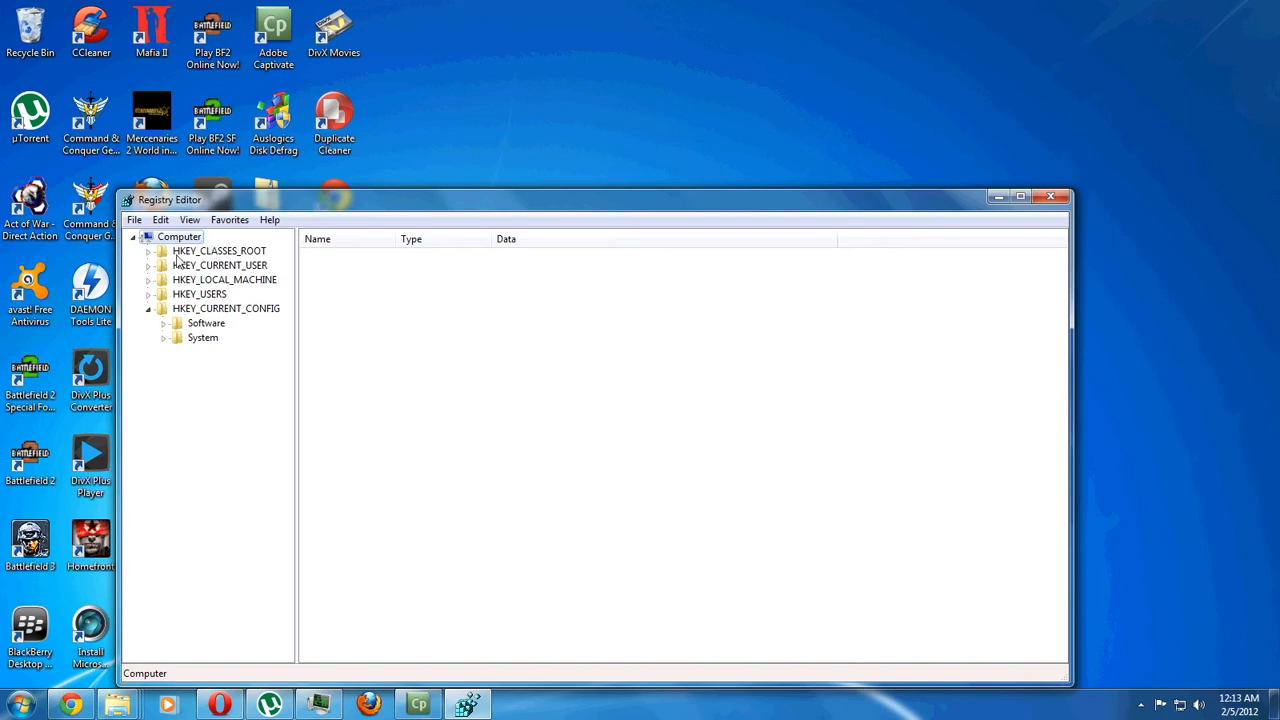
pyautogui.moveTo(180, 288)
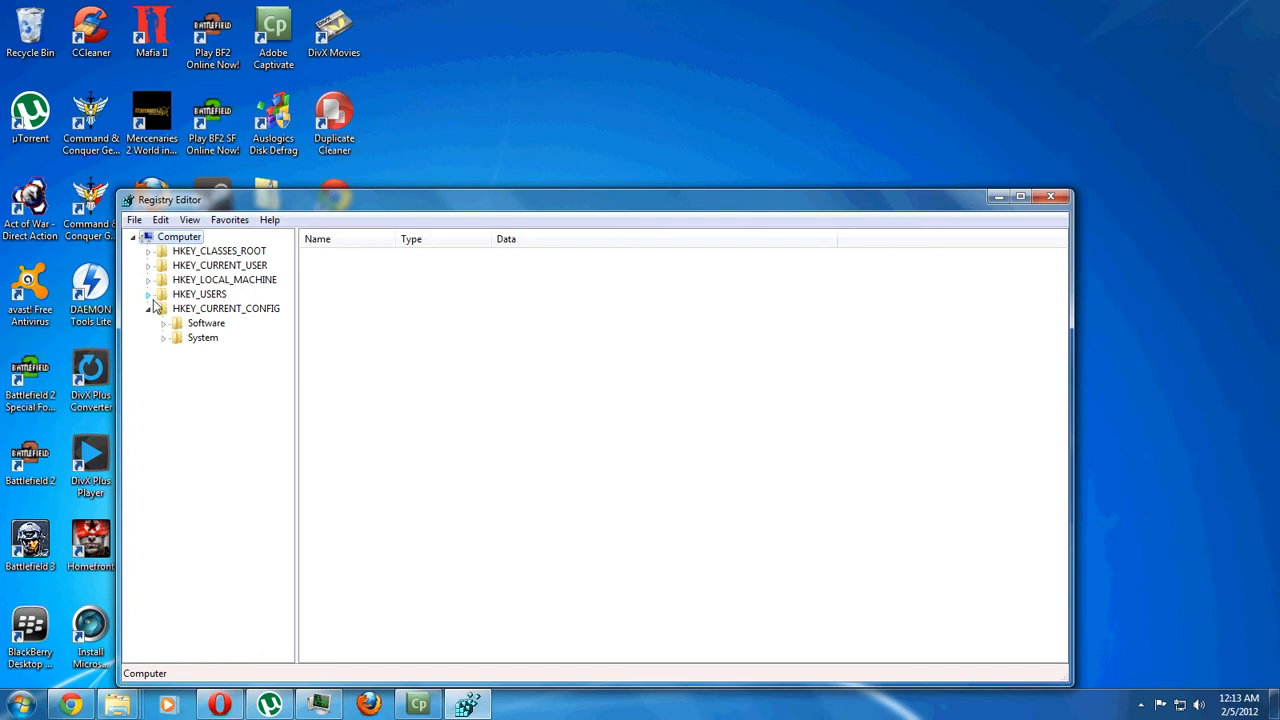
# Expand HKEY_LOCAL_MACHINE\SOFTWARE\Wow6432Node and select the Electronic Arts key
pyautogui.click(148, 279)
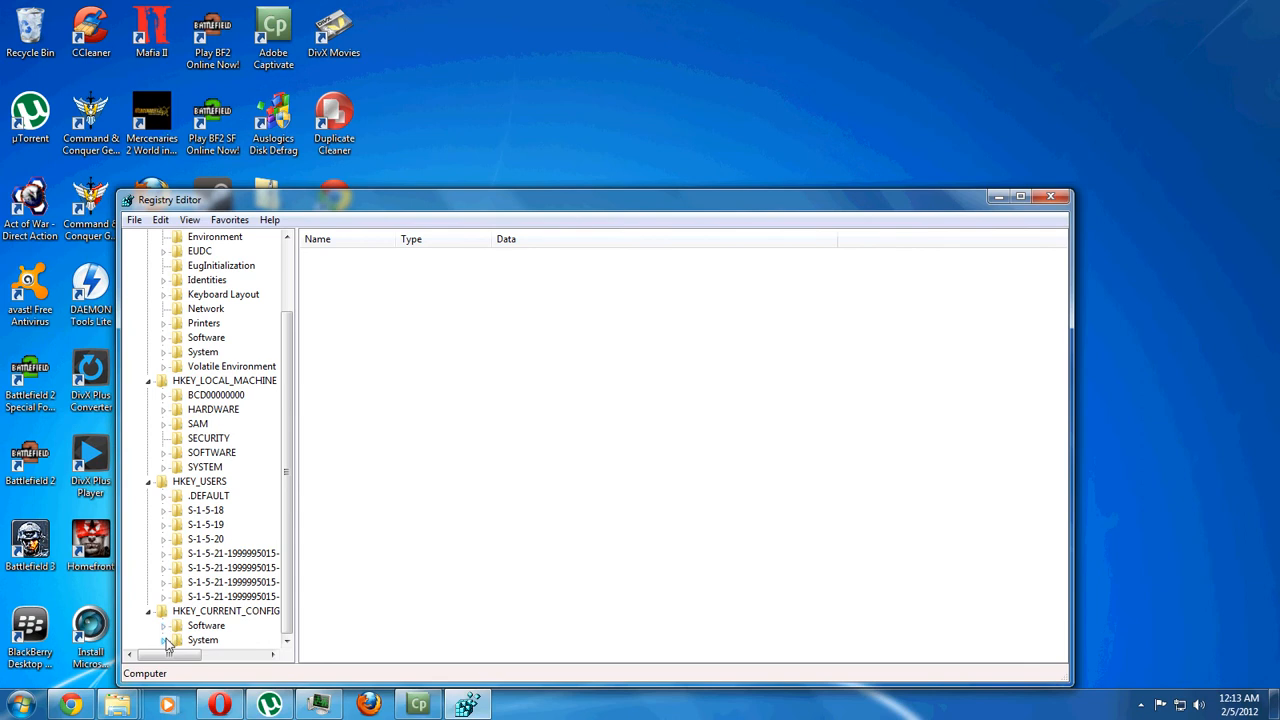
pyautogui.moveTo(188, 463)
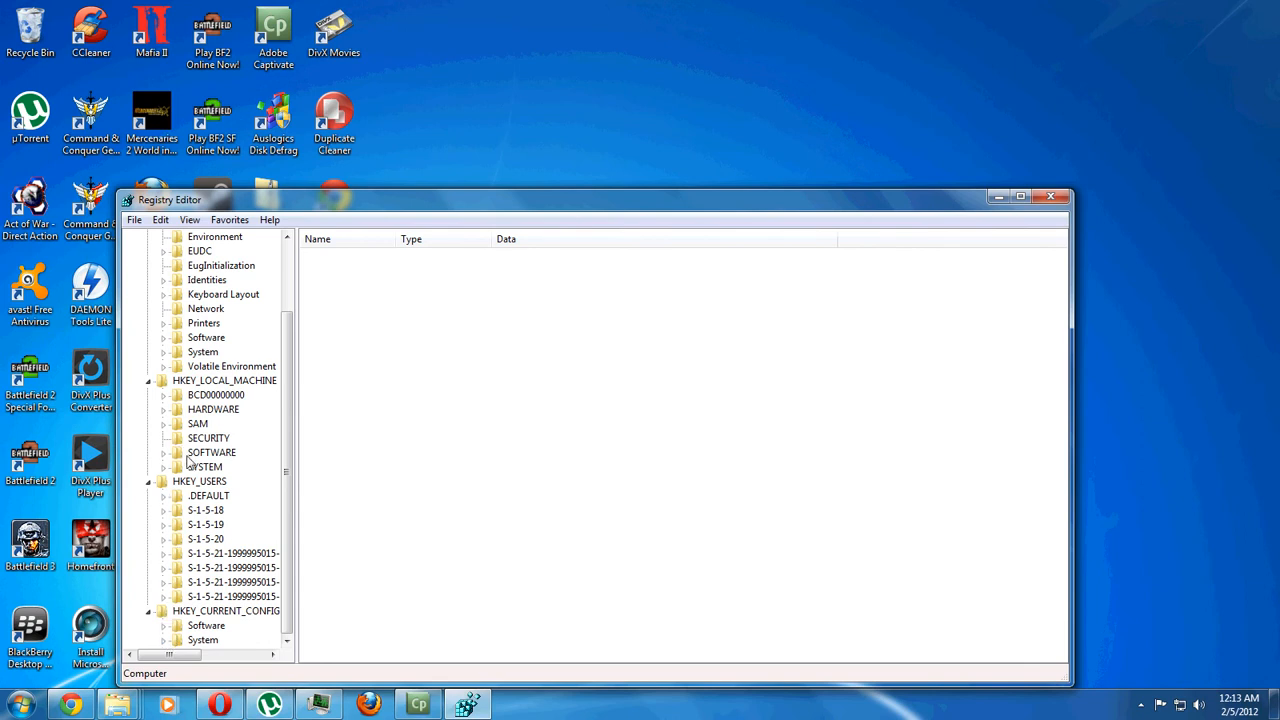
pyautogui.click(163, 452)
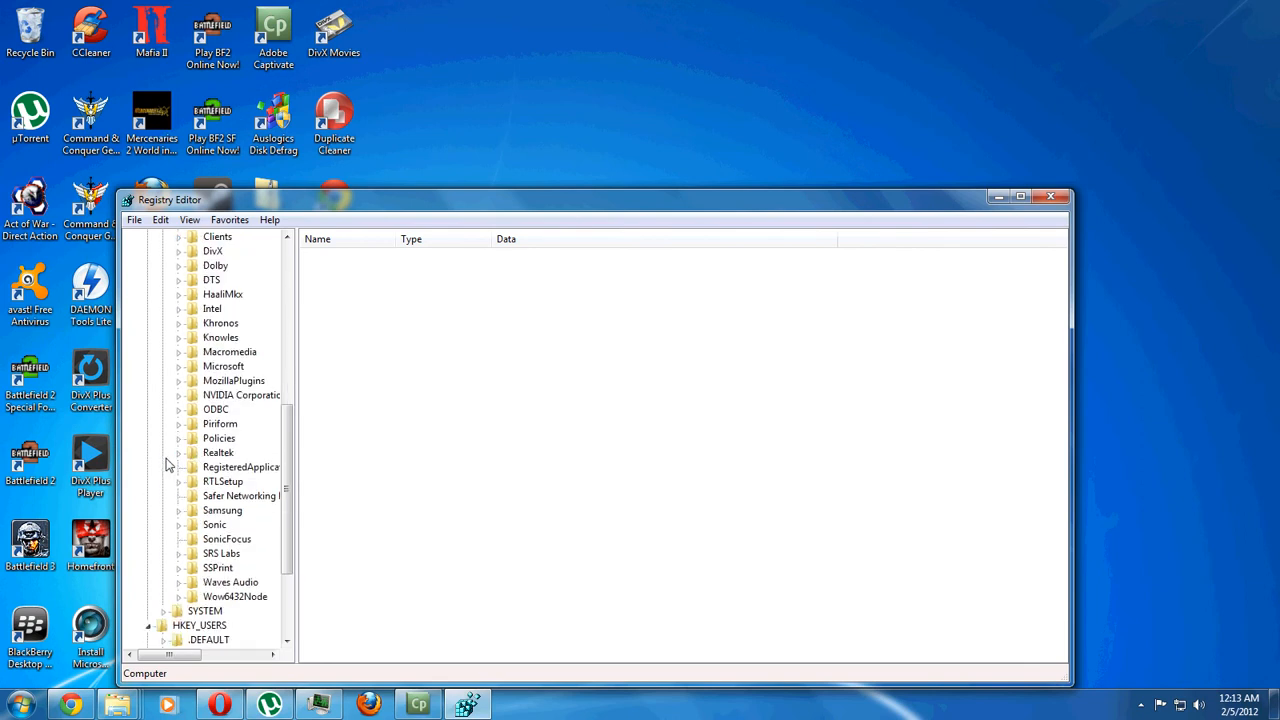
pyautogui.scroll(3)
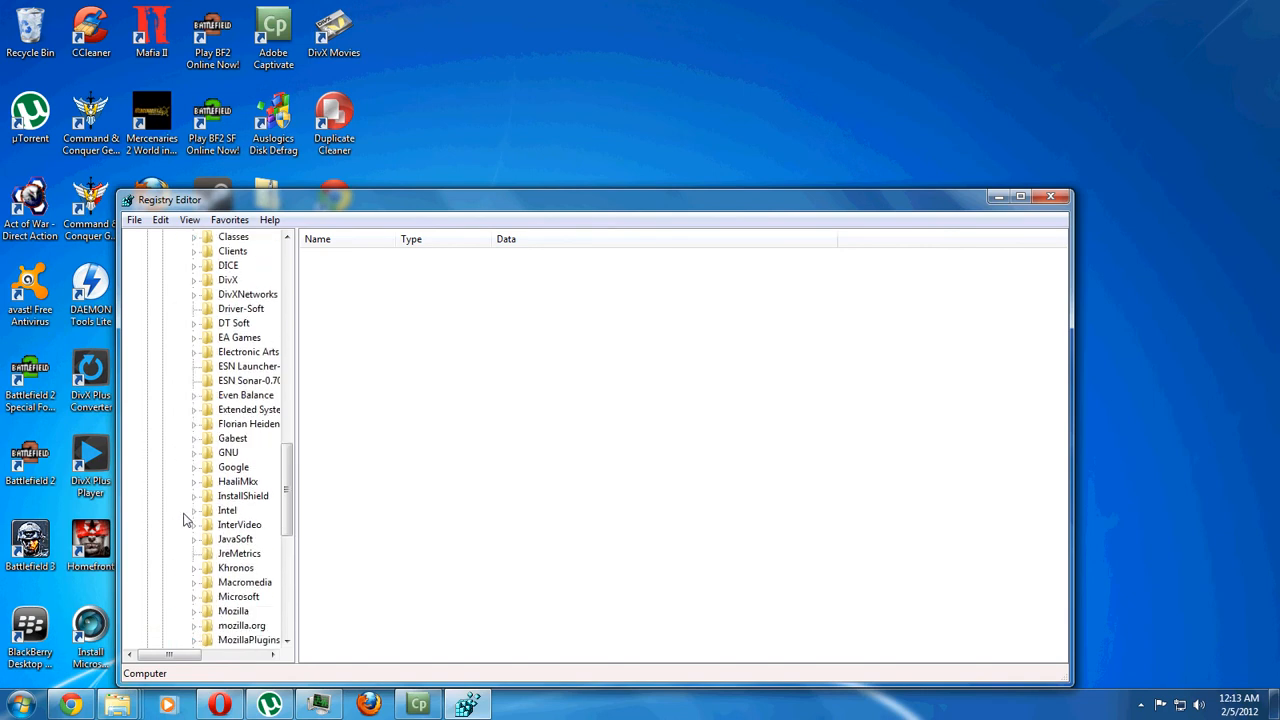
pyautogui.scroll(-3)
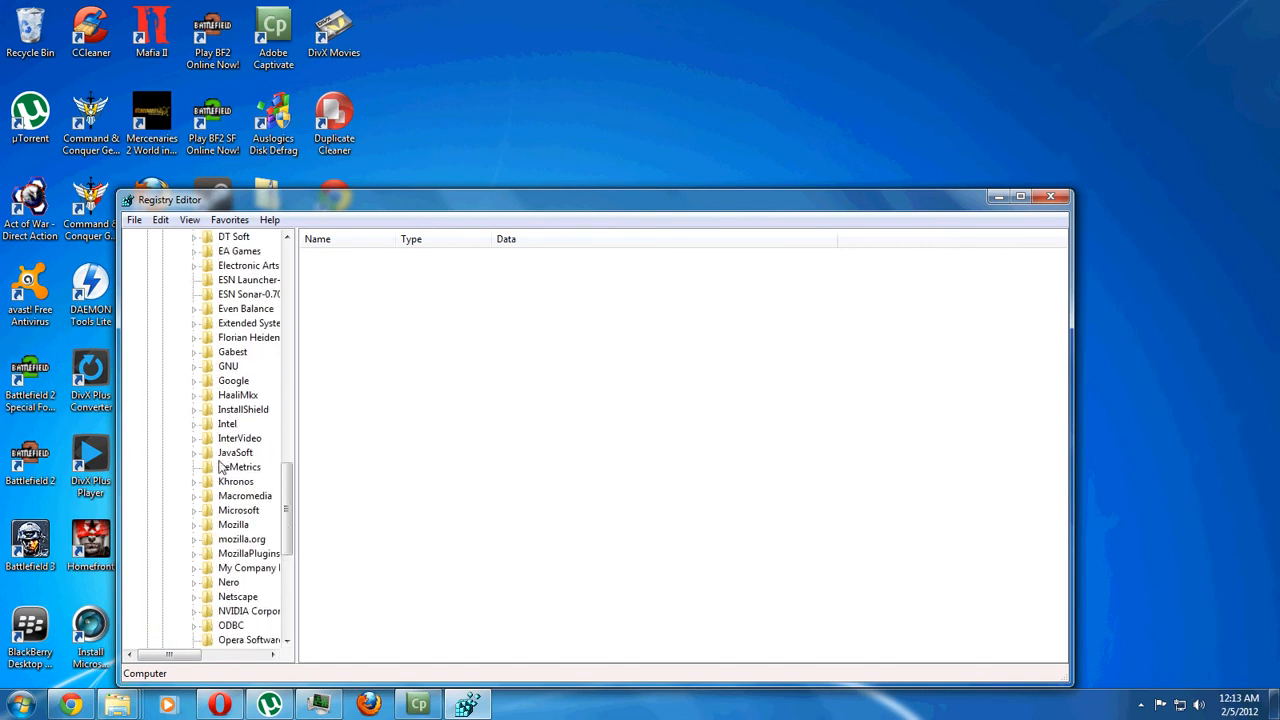
pyautogui.click(248, 265)
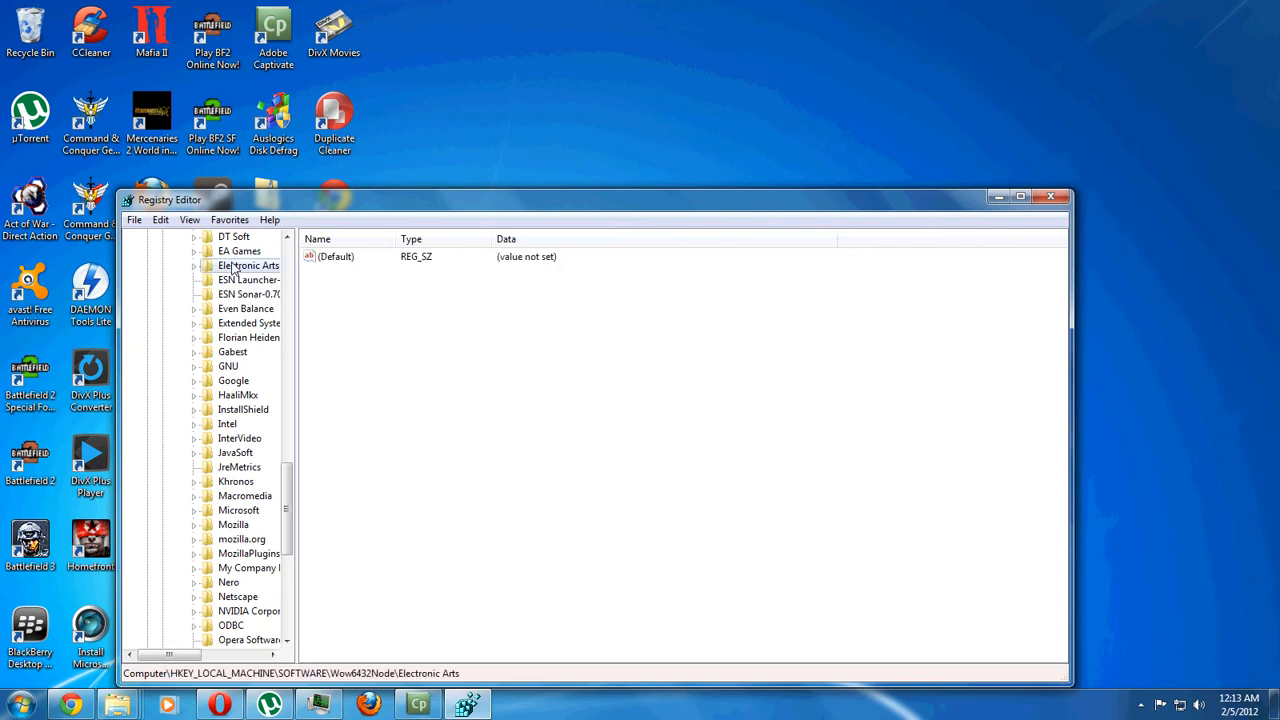
# Export the expanded Electronic Arts branch to Documents as 'ea'
pyautogui.click(194, 265)
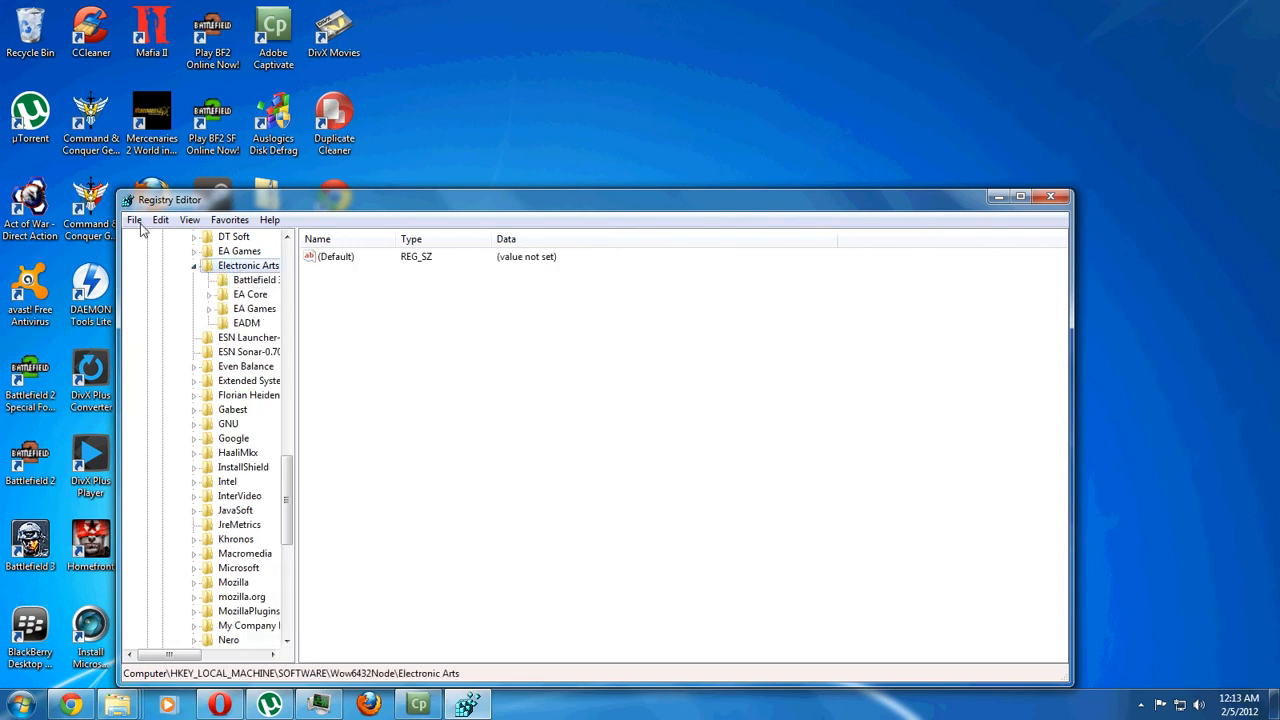
pyautogui.click(134, 219)
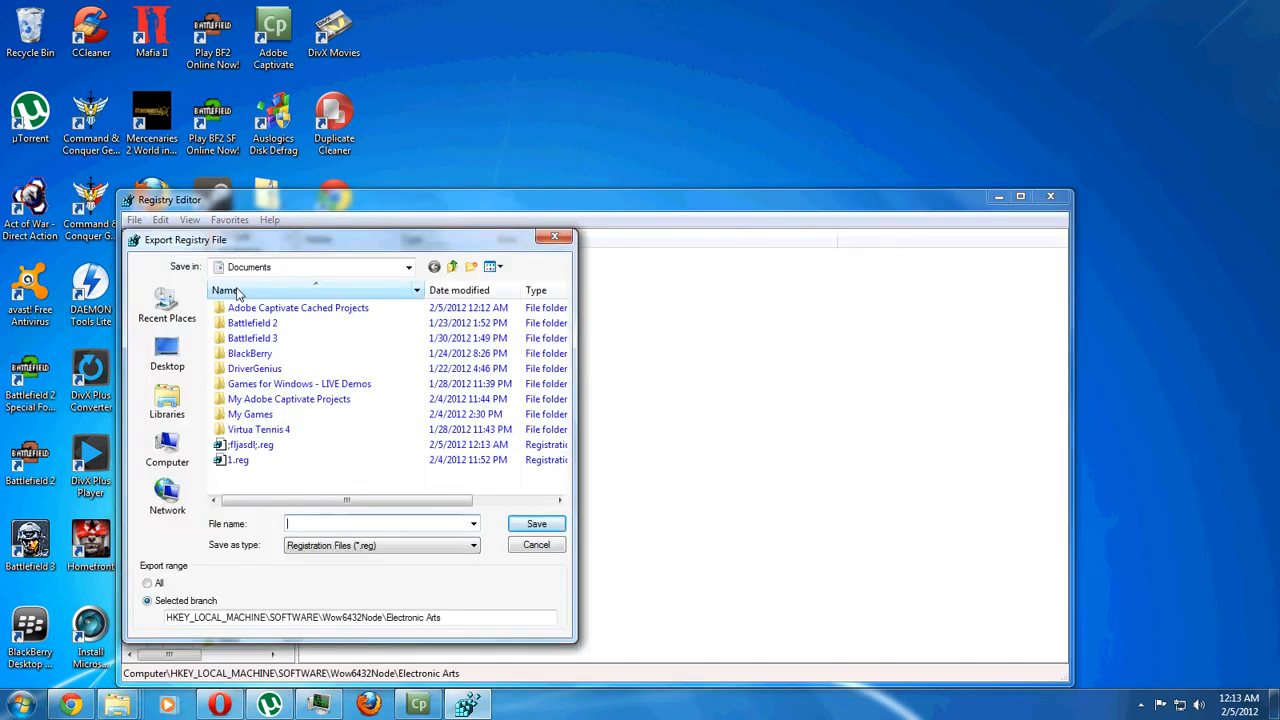
pyautogui.write('ea')
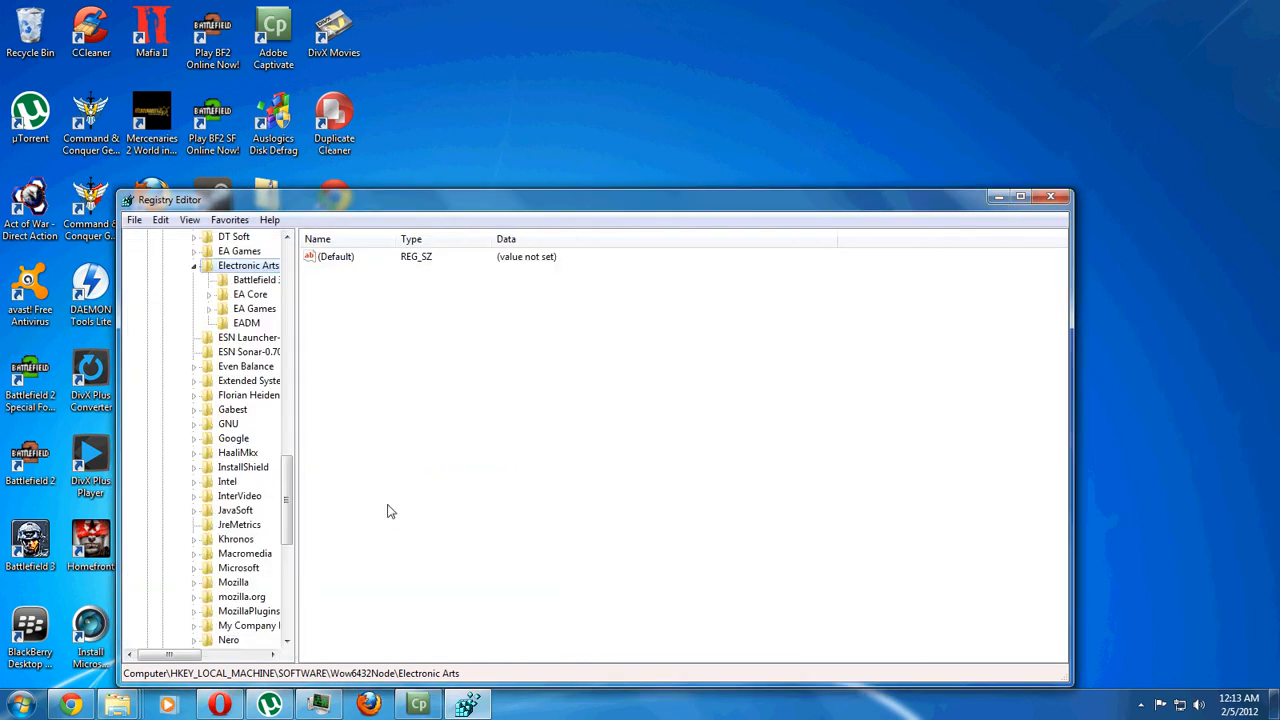
pyautogui.moveTo(424, 480)
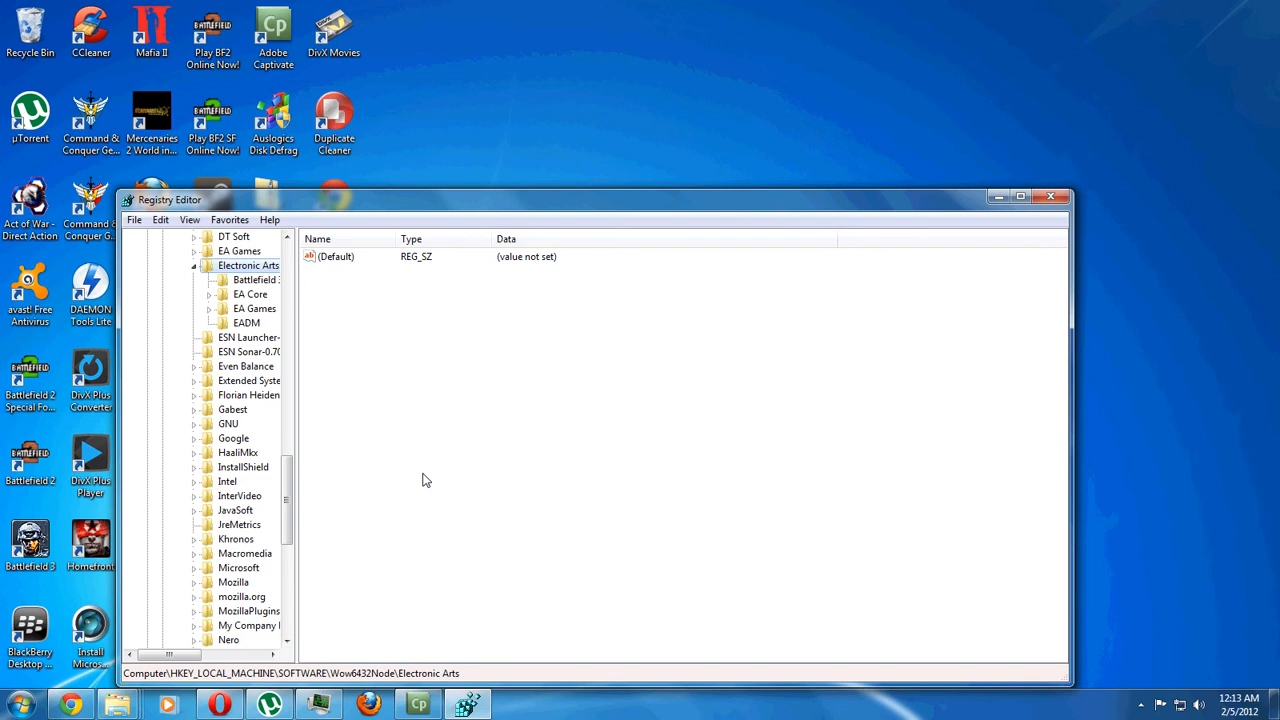
pyautogui.moveTo(337, 436)
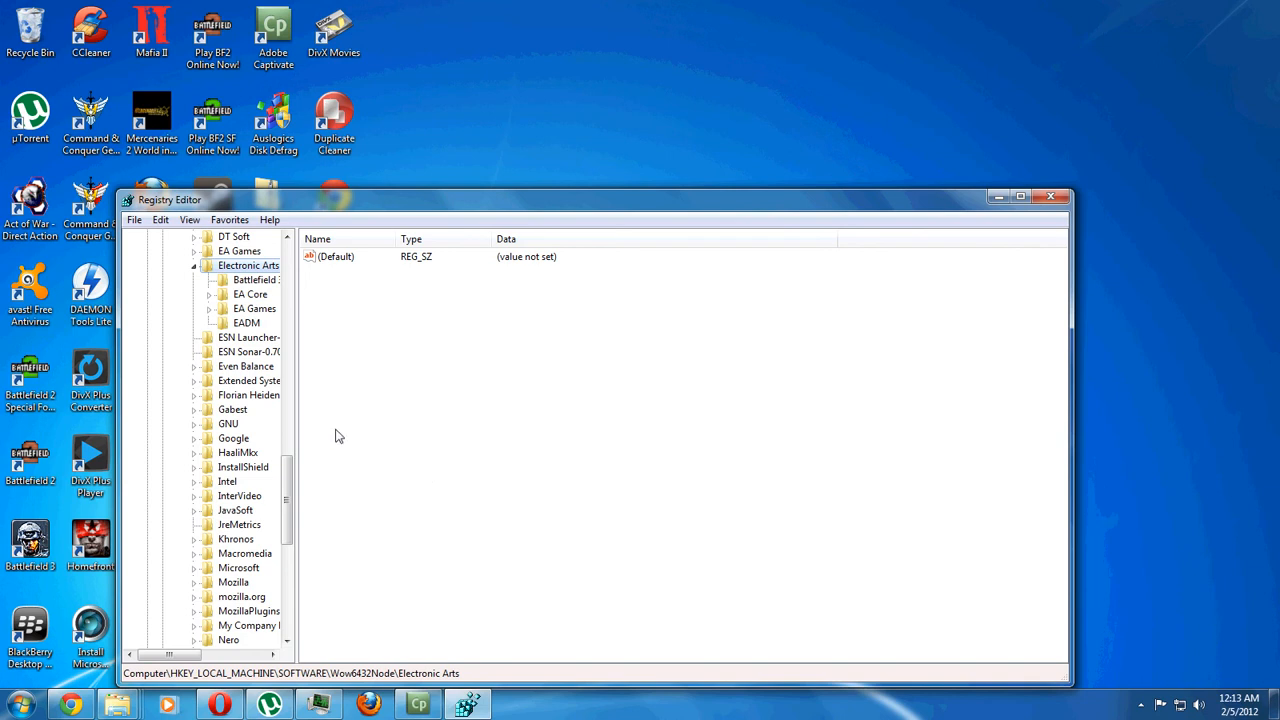